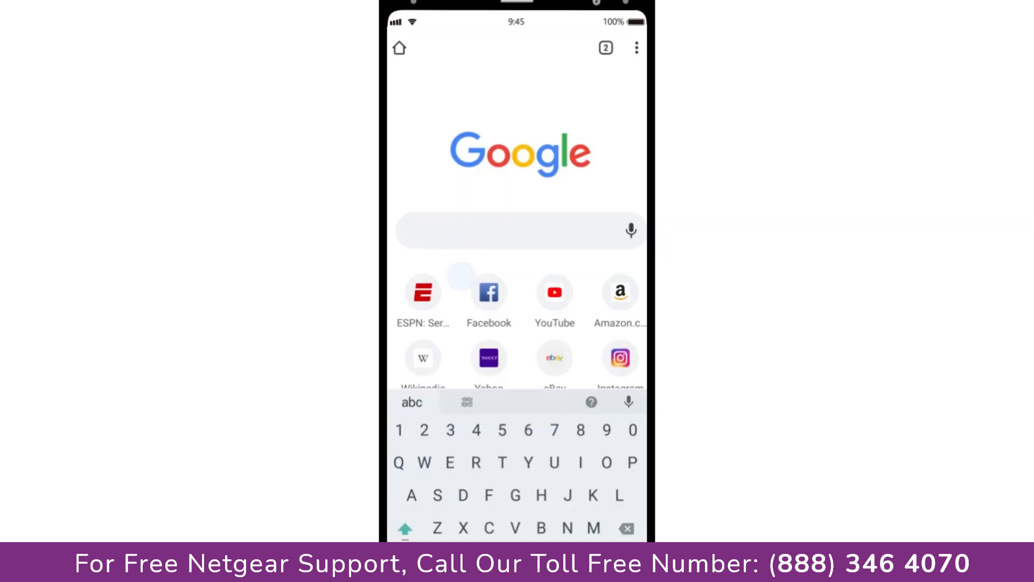
Step: Enter the extender's local IP address 192.168.1.1 in Chrome's address bar
type("92.16")
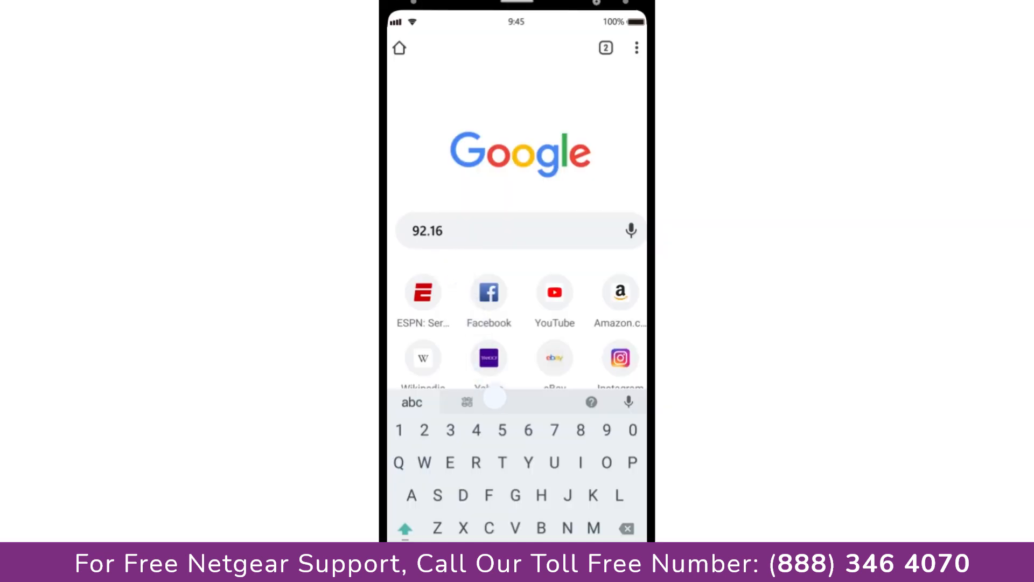
type("8.1.")
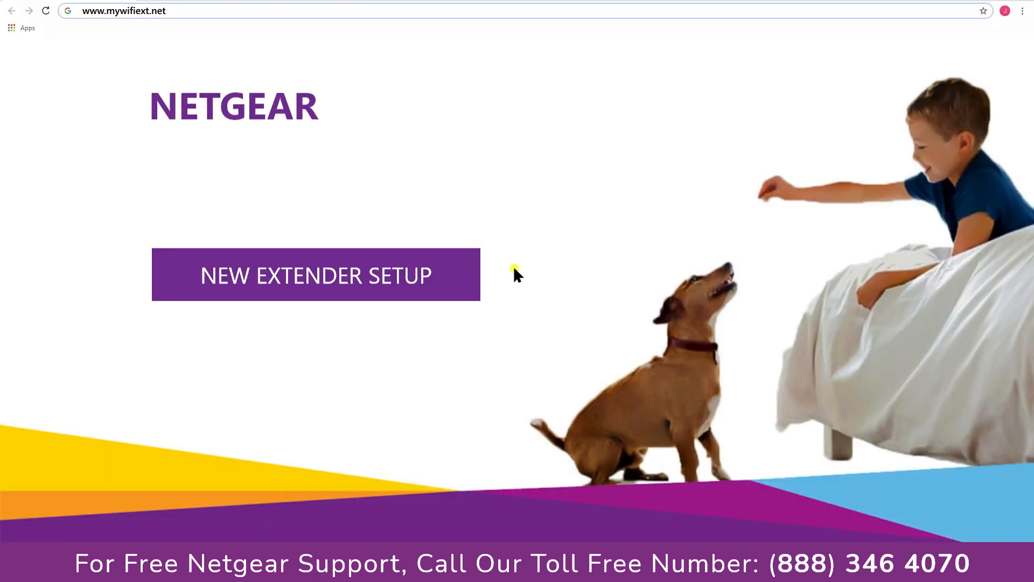
Step: Begin a New Extender Setup from the mywifiext.net start page
left_click(316, 275)
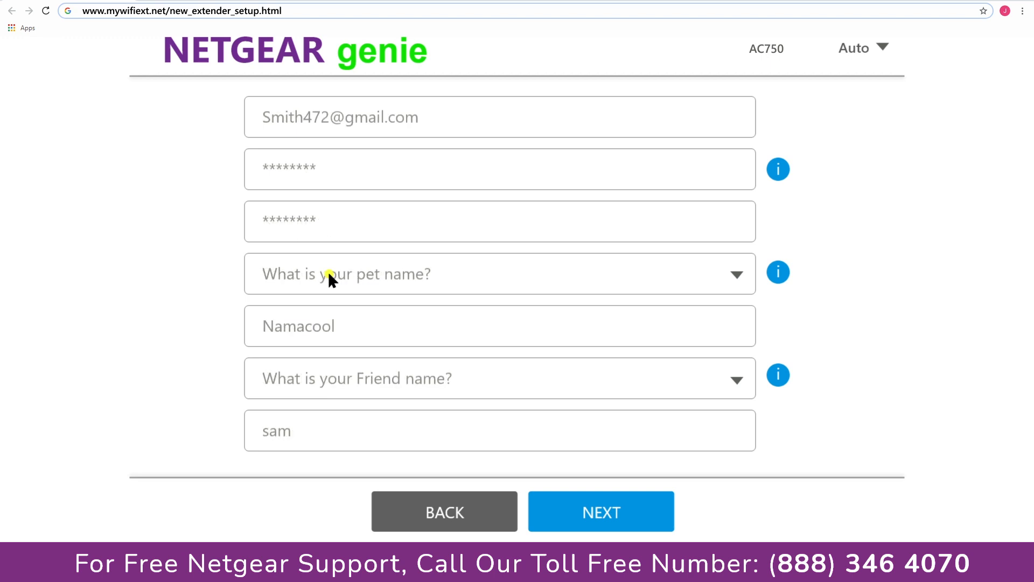
mouse_move(534, 434)
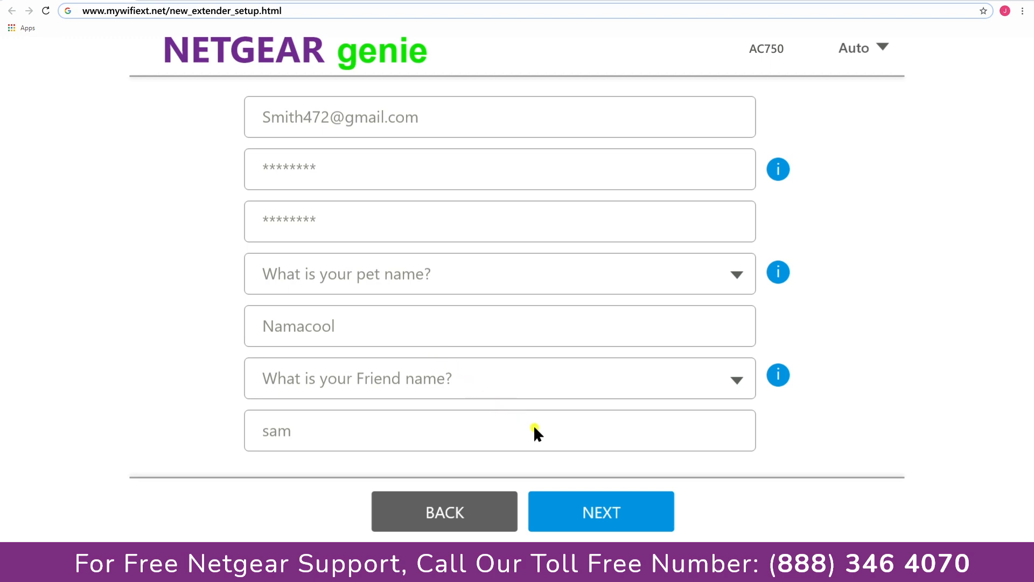
Step: Submit the filled-in account email, password and security answers
left_click(600, 511)
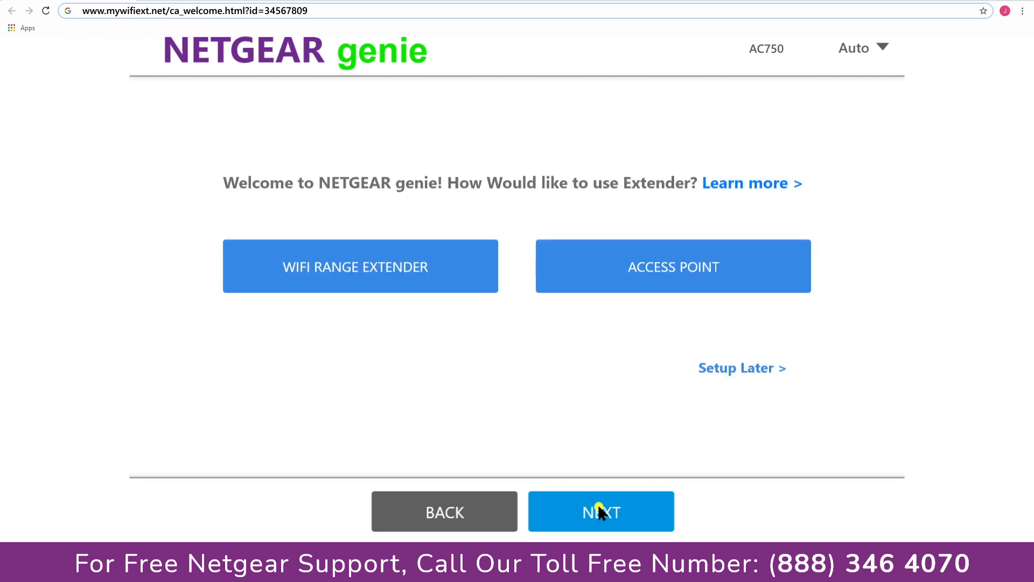
mouse_move(394, 271)
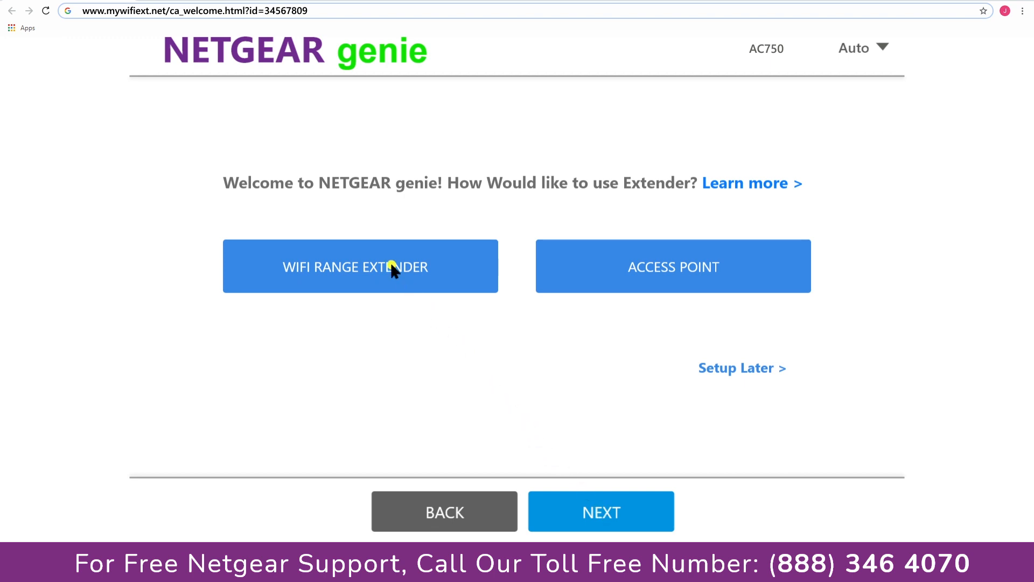
mouse_move(637, 270)
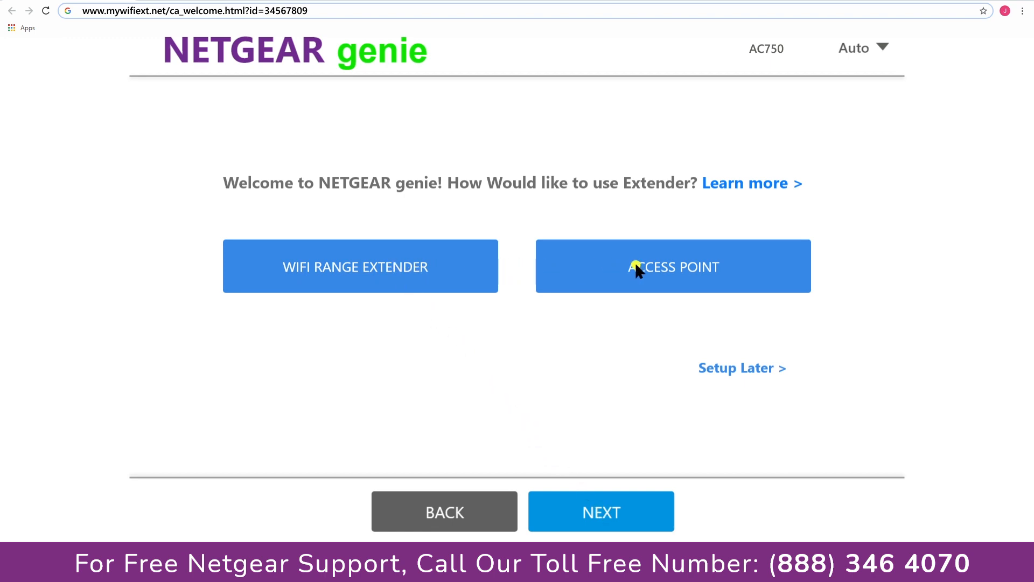
mouse_move(560, 270)
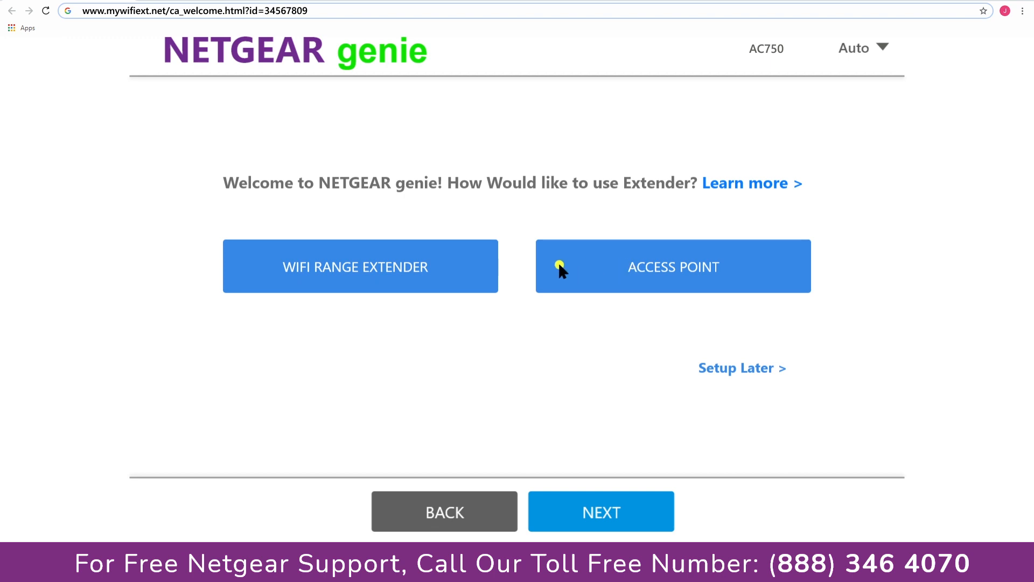
mouse_move(365, 270)
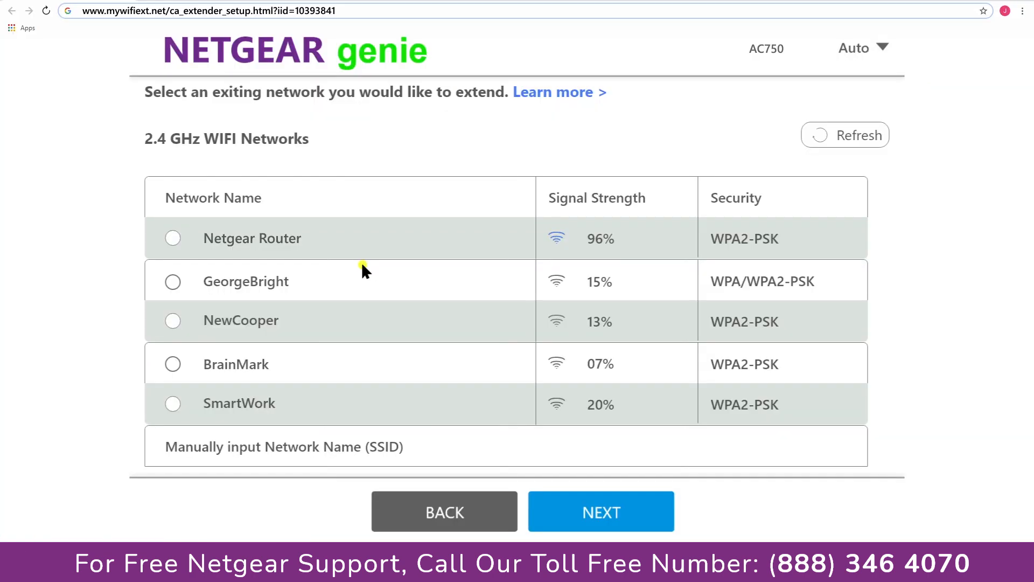
Step: Select Netgear Router as the network to extend and continue to its password page
left_click(172, 238)
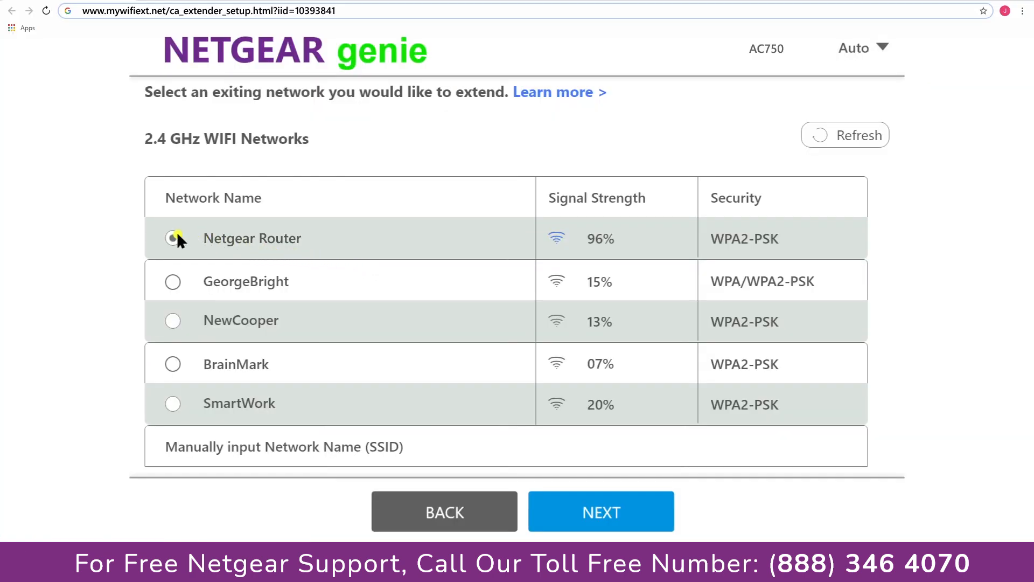
left_click(172, 238)
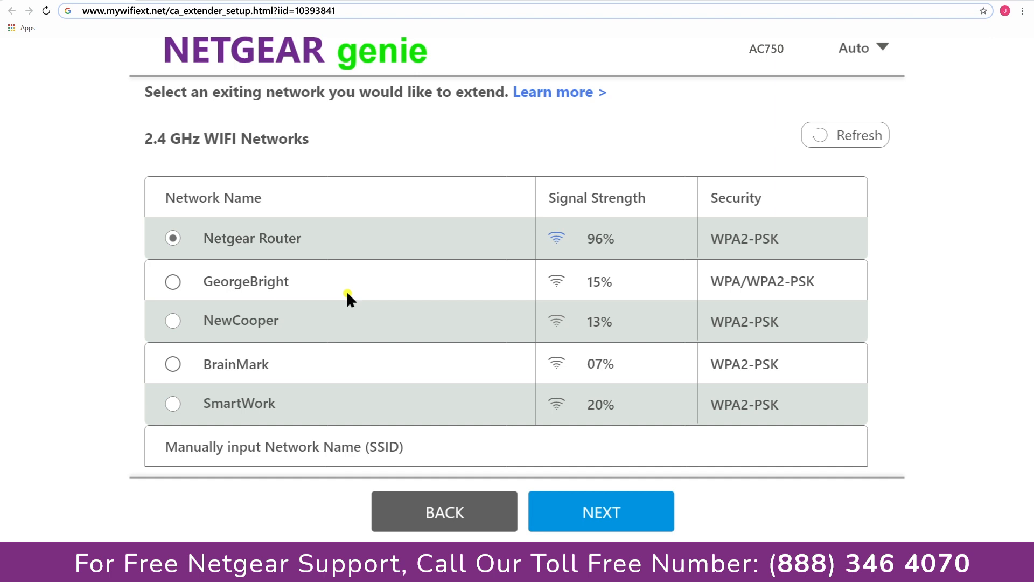
left_click(601, 511)
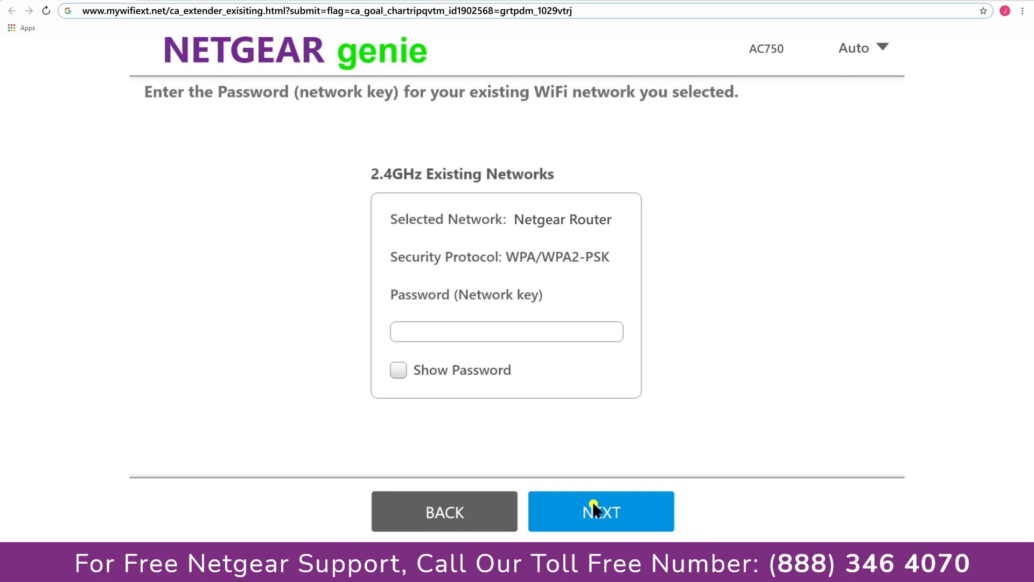
Step: Enter the Netgear Router's WiFi password and proceed to the extender network settings
type("***")
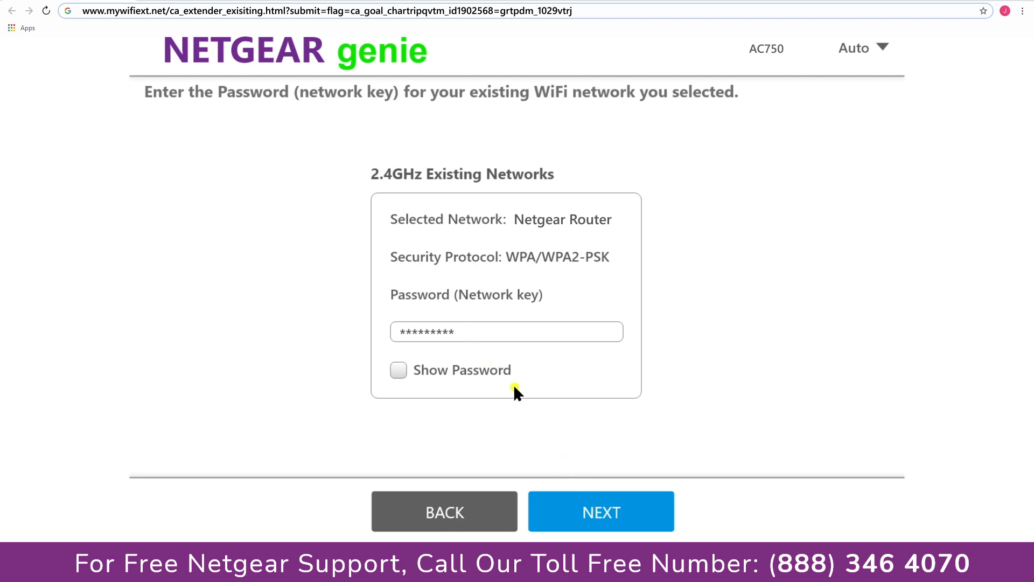
left_click(600, 511)
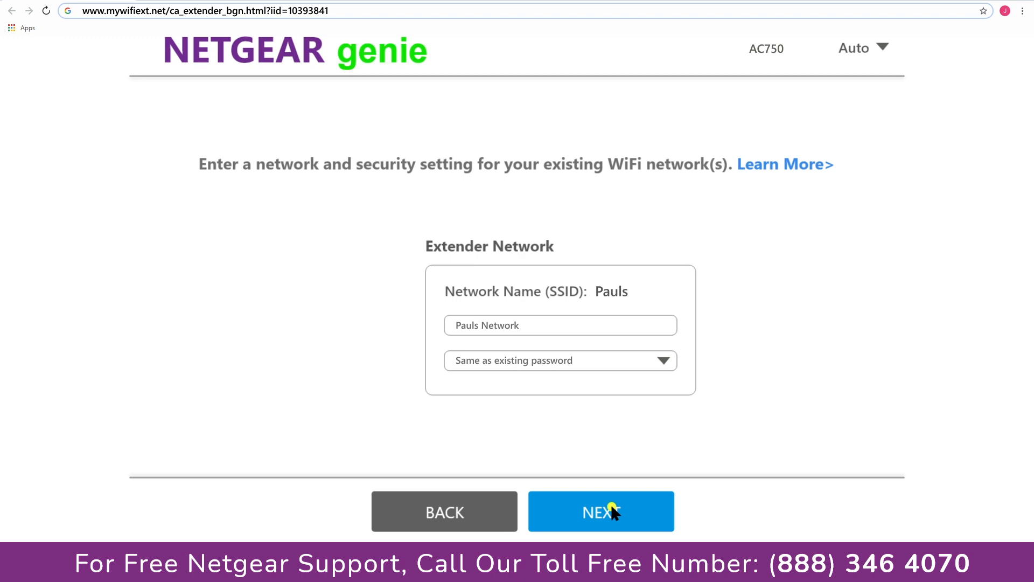
mouse_move(634, 448)
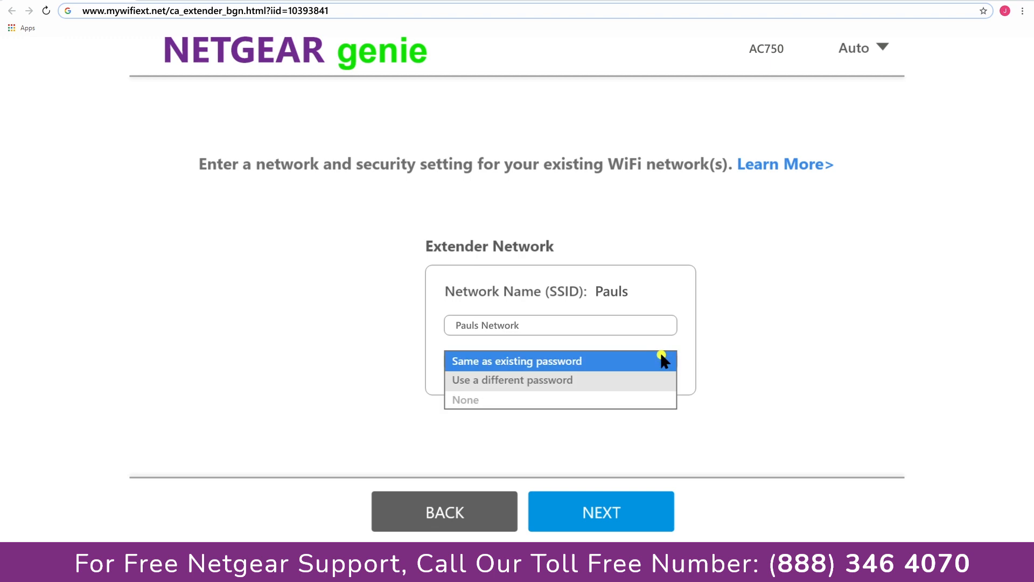
mouse_move(564, 388)
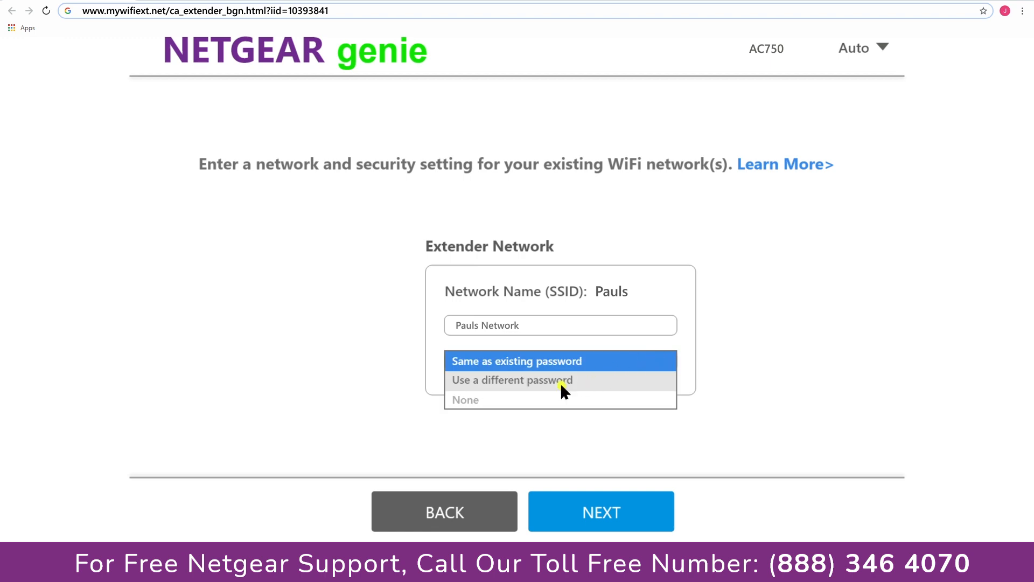
mouse_move(536, 400)
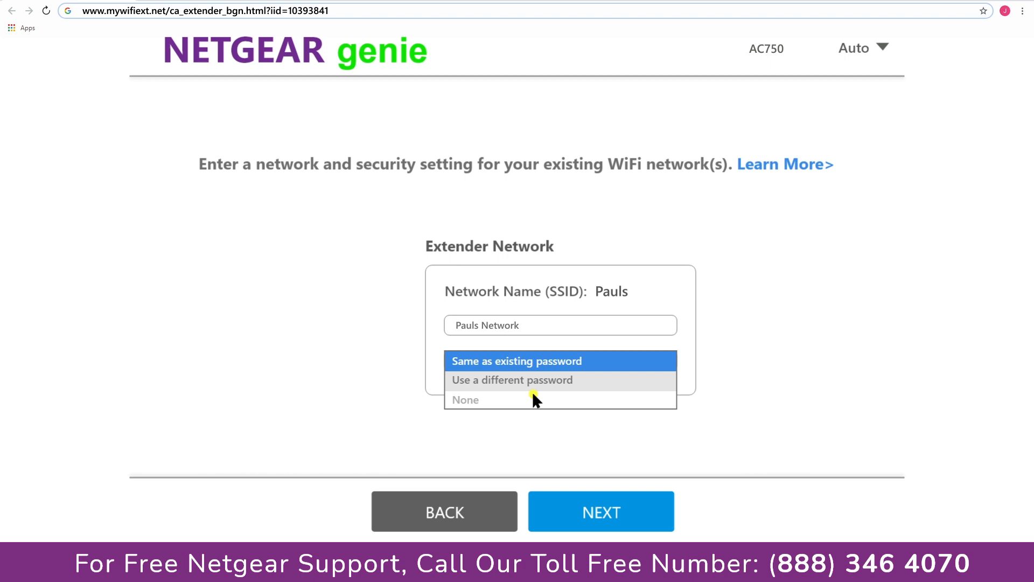
Step: Give the Pauls extender network its own new password and save the settings
left_click(511, 379)
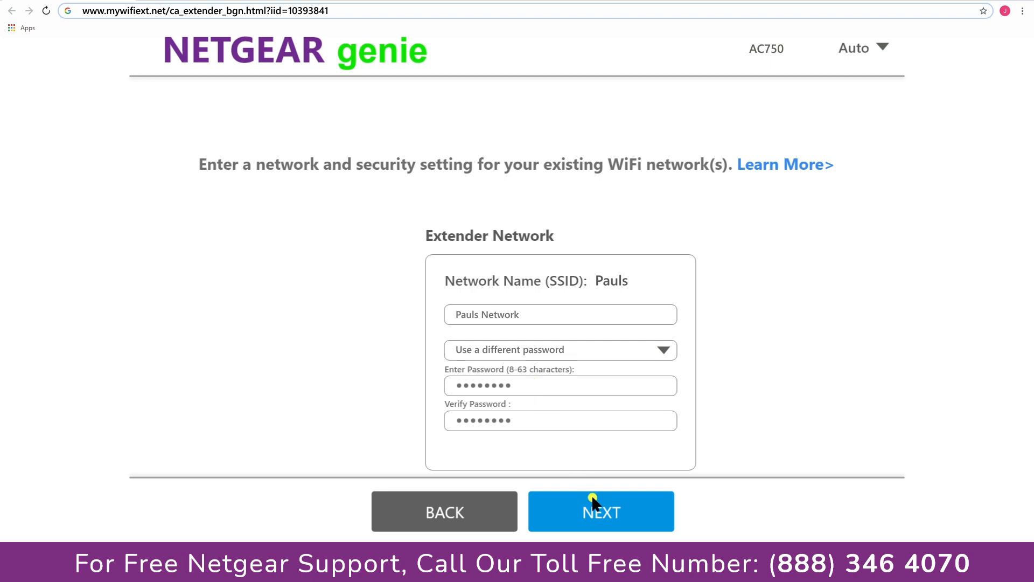
left_click(600, 511)
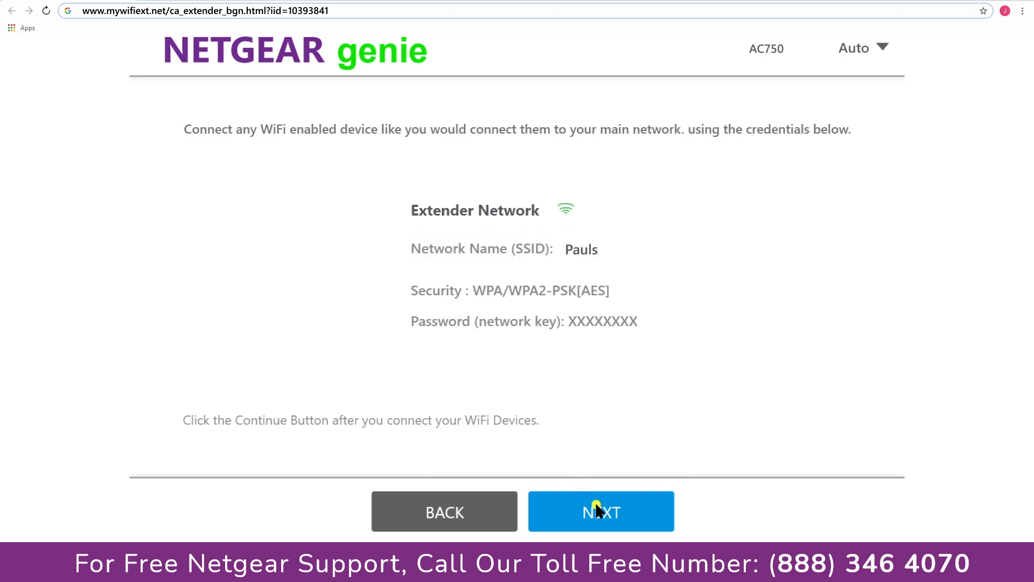
mouse_move(671, 422)
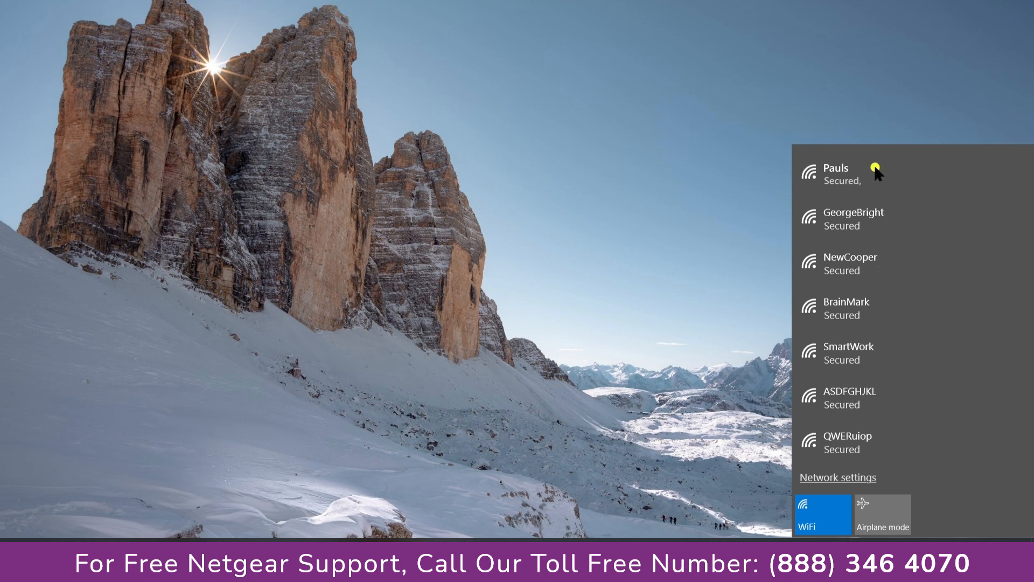
Step: Connect the PC to the Pauls WiFi network from the Windows 10 taskbar
left_click(835, 174)
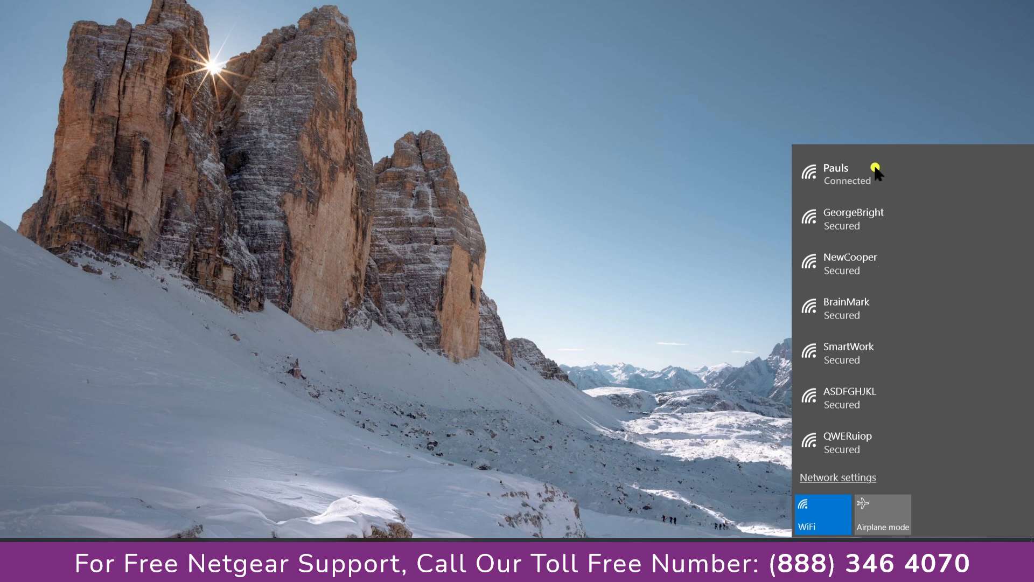